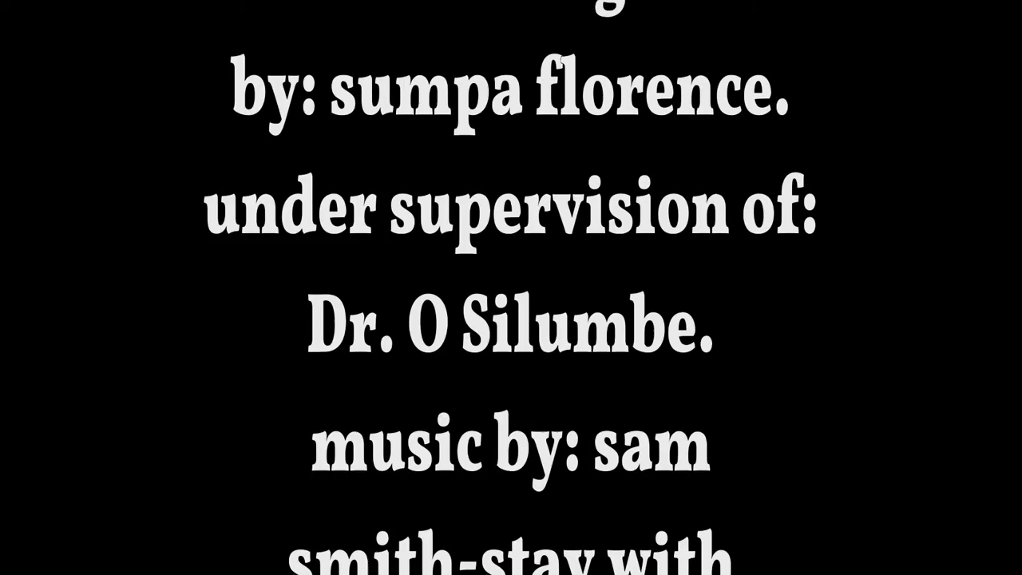
{"action": "scroll", "scroll_direction": "down", "scroll_amount": 3}
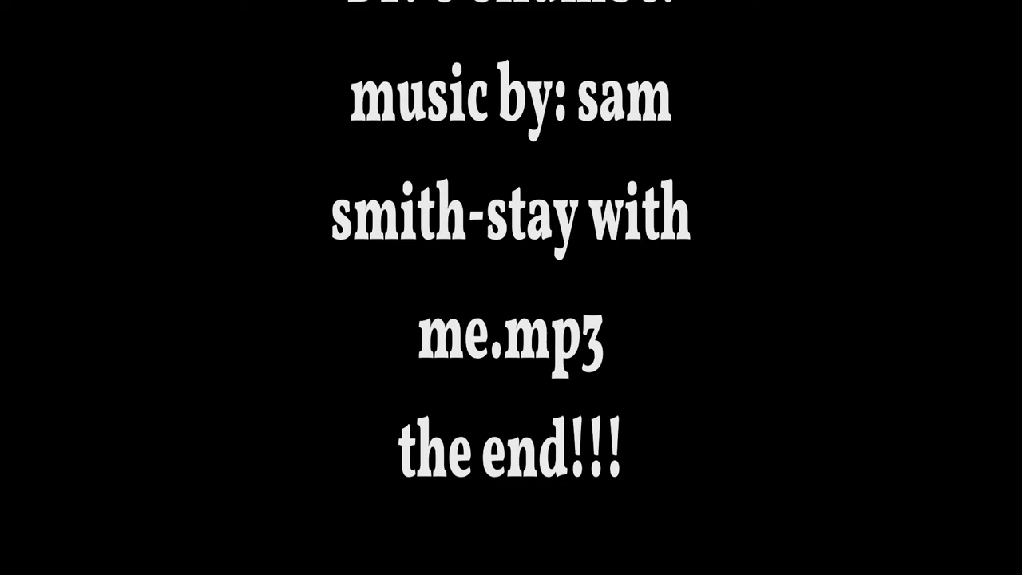